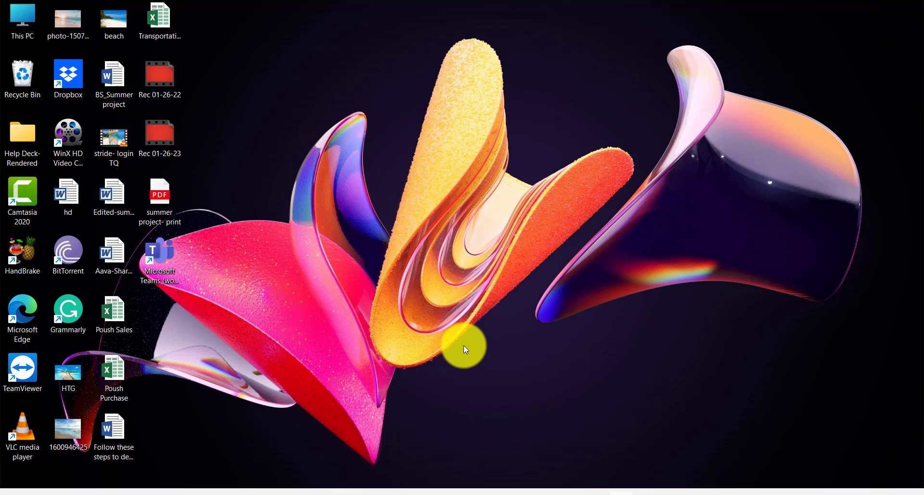
{"action": "mouse_move", "coordinate": [554, 480]}
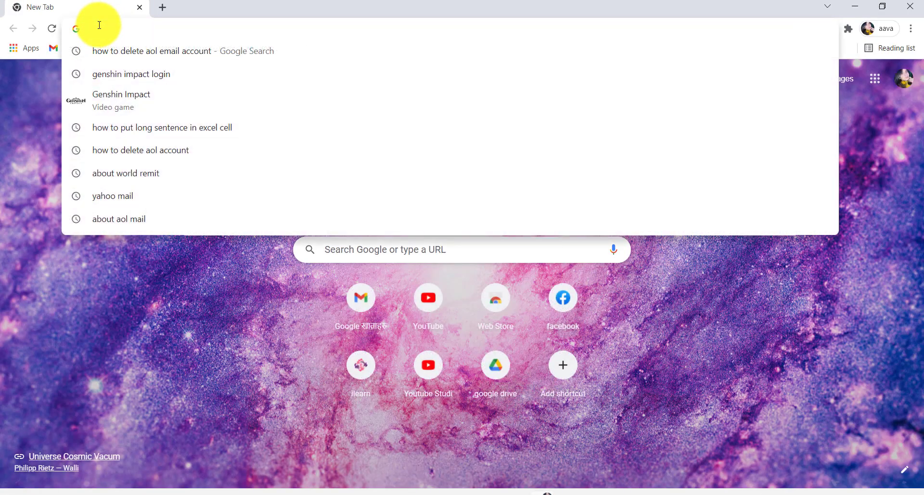
Navigate the new tab to the Yahoo home page via the address bar
{"action": "type", "text": "www.truist.com"}
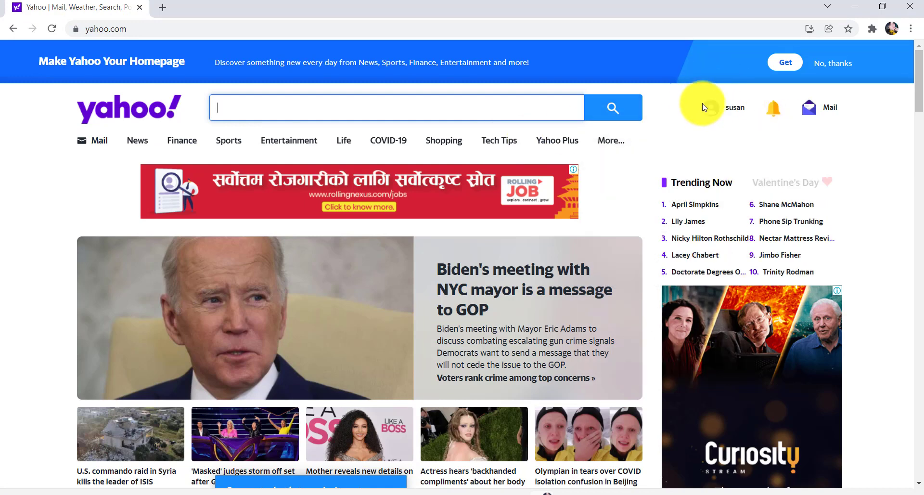
From the profile menu, reach account management and the account's personal info page
{"action": "left_click", "coordinate": [735, 107]}
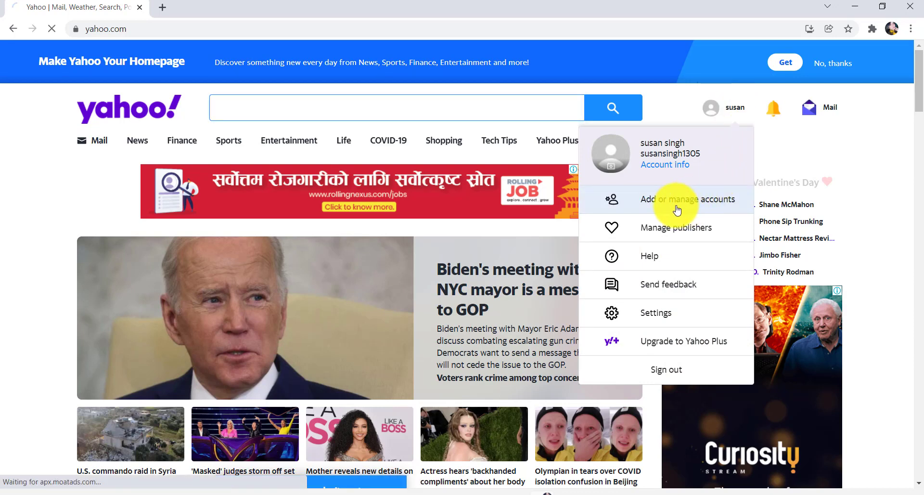
{"action": "left_click", "coordinate": [687, 200]}
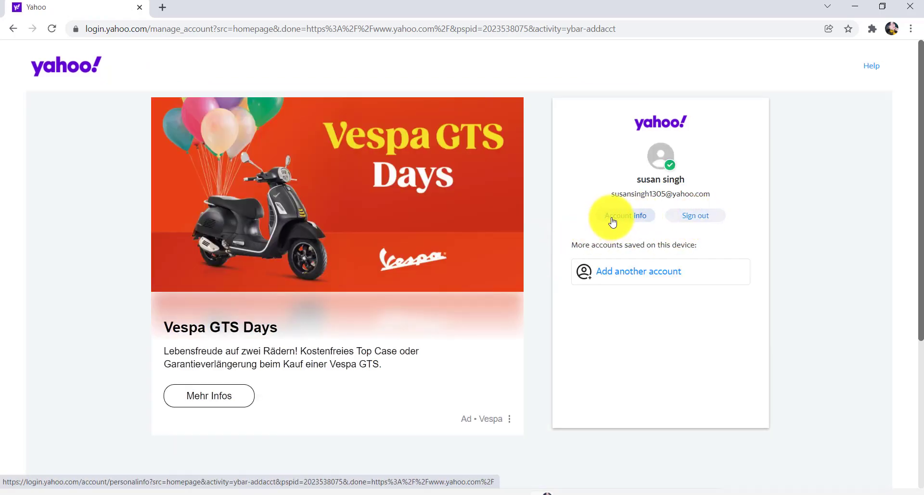
{"action": "left_click", "coordinate": [621, 215]}
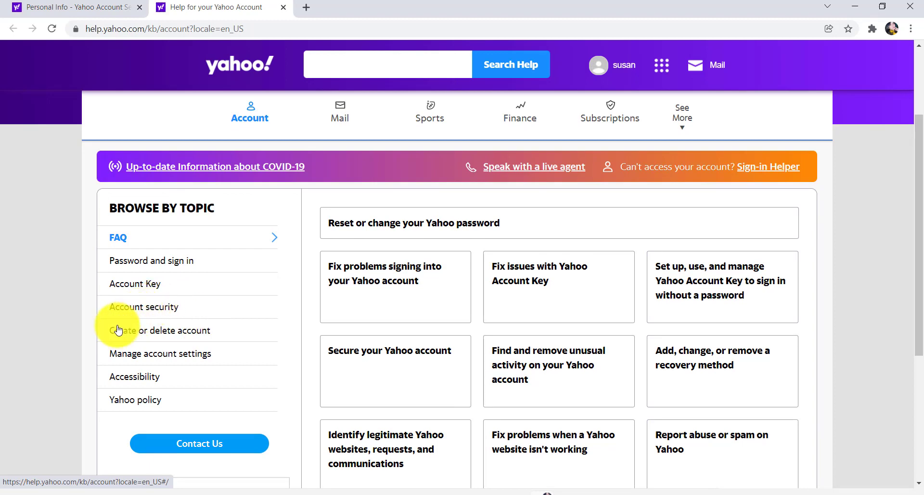
{"action": "mouse_move", "coordinate": [197, 336]}
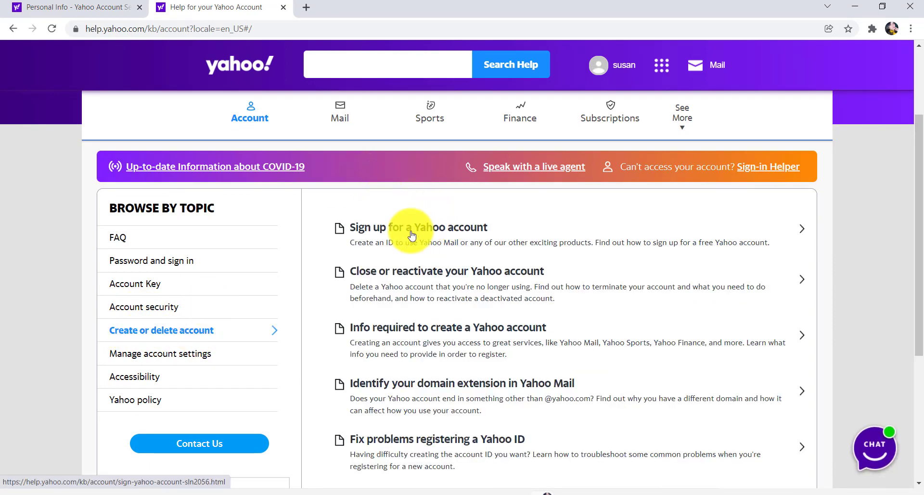
{"action": "mouse_move", "coordinate": [424, 277]}
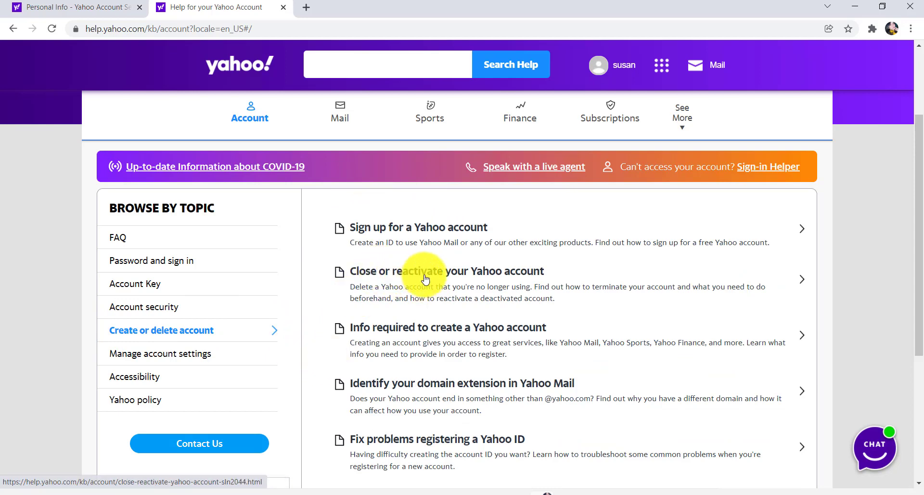
{"action": "mouse_move", "coordinate": [796, 280]}
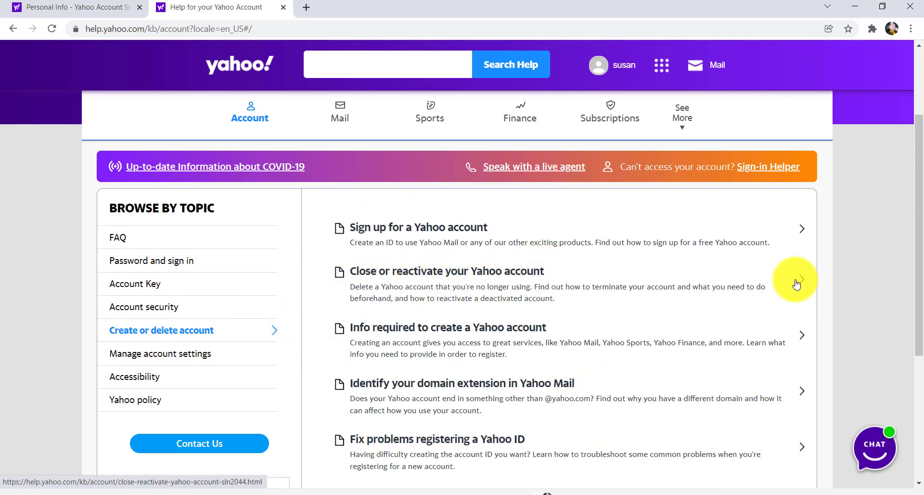
Read the 'Close or reactivate your Yahoo account' article and follow its link to the termination page
{"action": "left_click", "coordinate": [446, 270]}
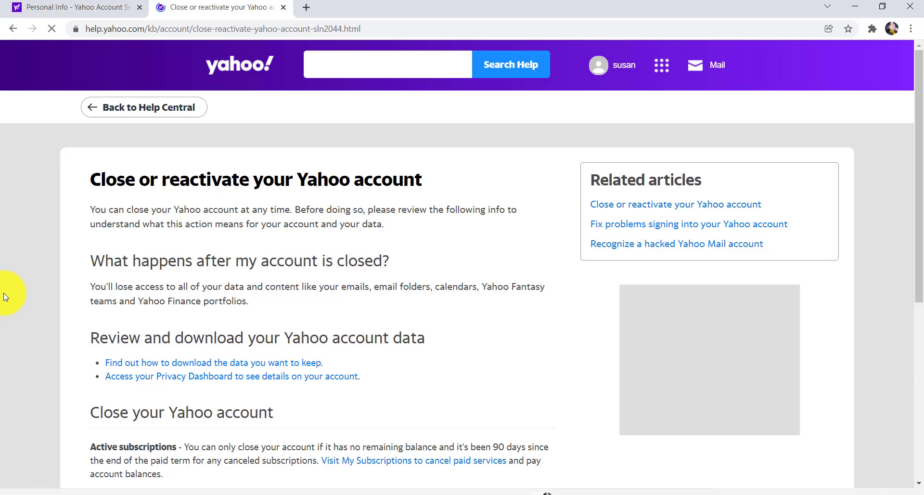
{"action": "scroll", "scroll_direction": "down", "scroll_amount": 3}
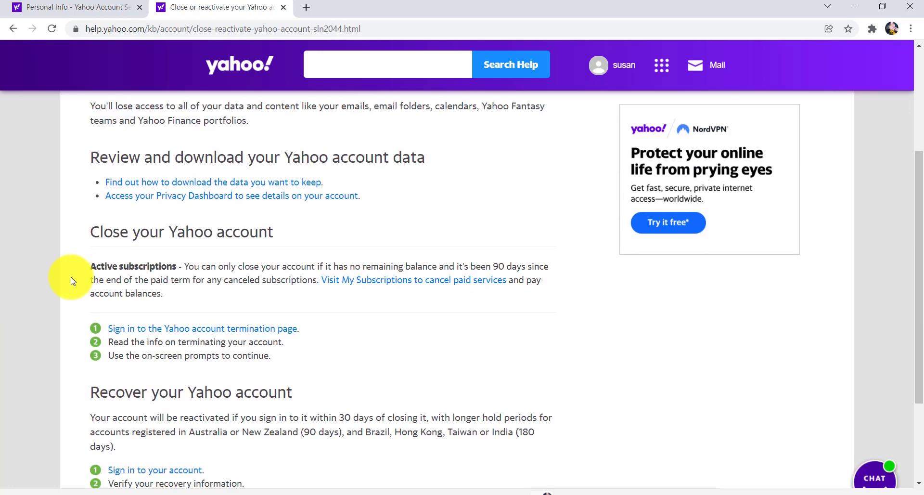
{"action": "mouse_move", "coordinate": [230, 329]}
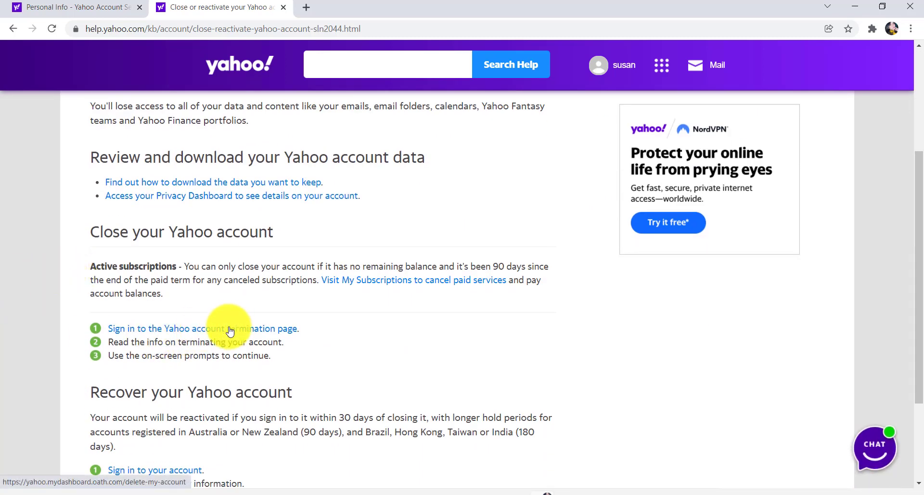
{"action": "left_click", "coordinate": [203, 329]}
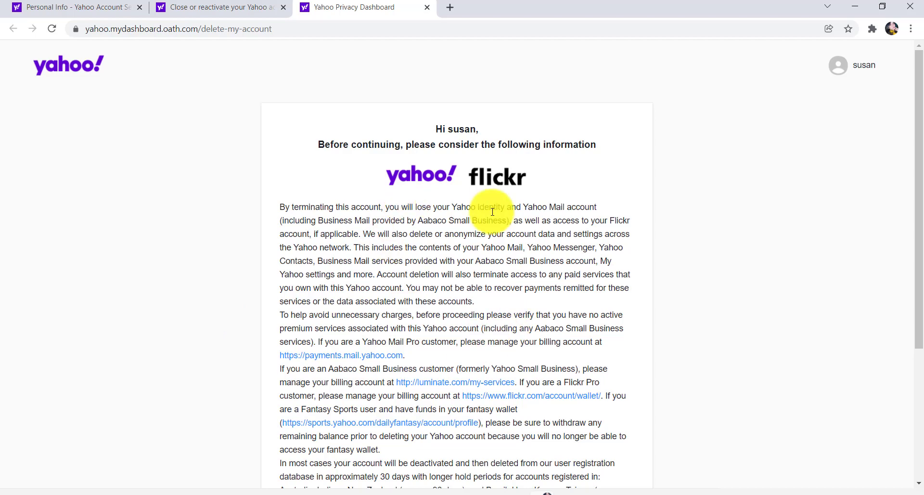
Read through the termination notice and choose 'Continue delete my account'
{"action": "scroll", "scroll_direction": "down", "scroll_amount": 3}
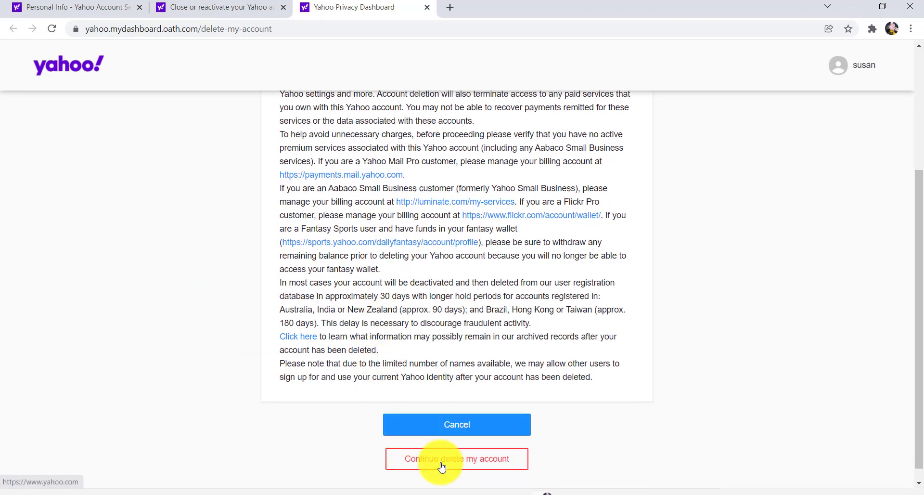
{"action": "left_click", "coordinate": [456, 458]}
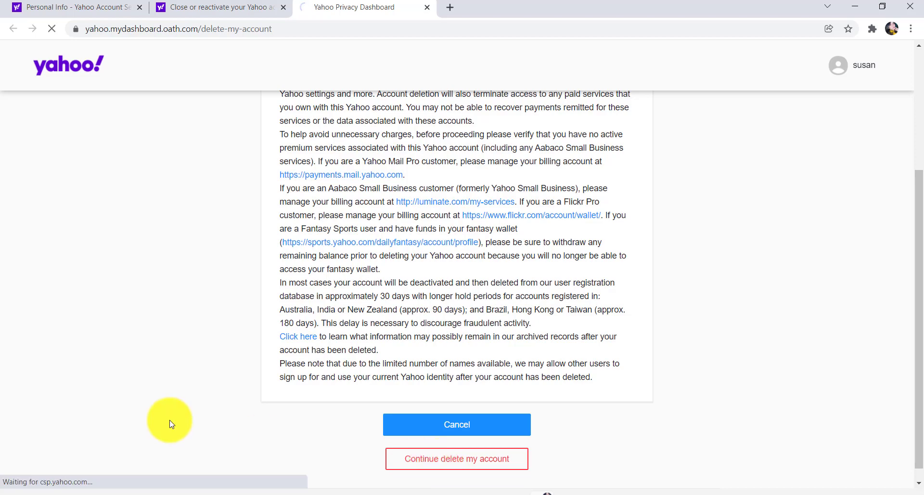
Enter the account email and confirm 'Yes, terminate this account', leaving it scheduled for deletion
{"action": "left_click", "coordinate": [456, 459]}
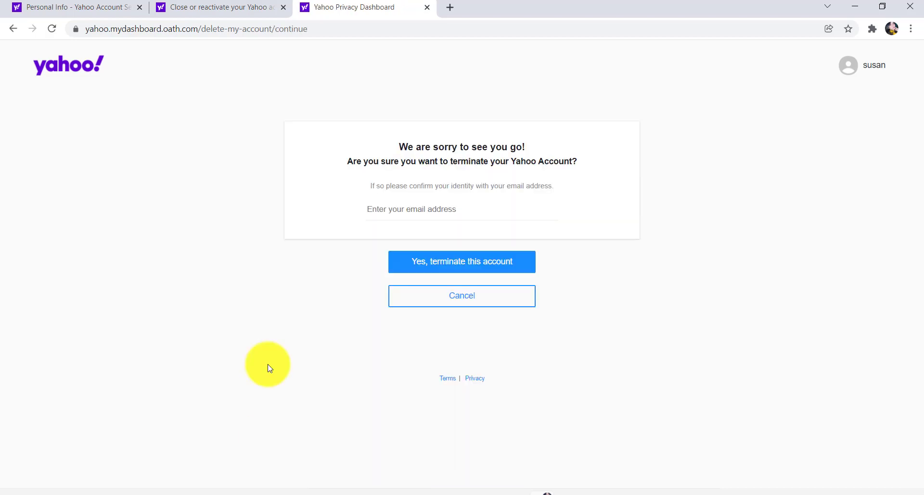
{"action": "mouse_move", "coordinate": [330, 302]}
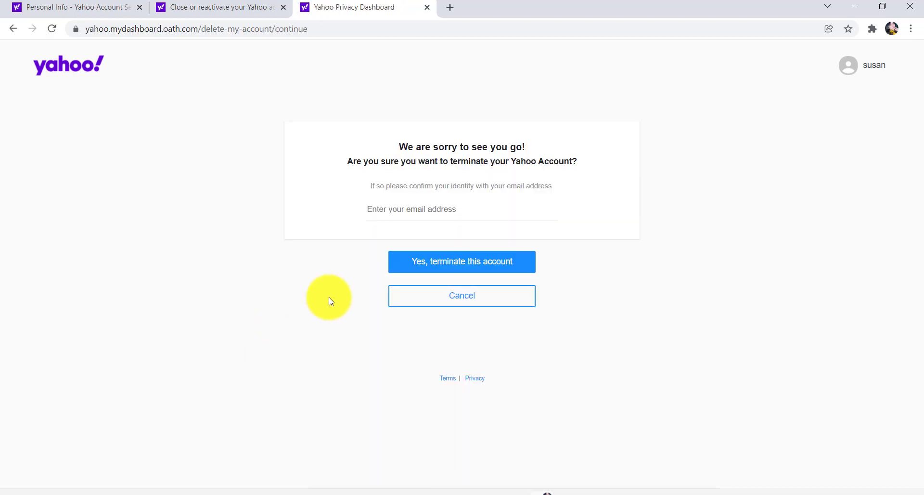
{"action": "left_click", "coordinate": [413, 209]}
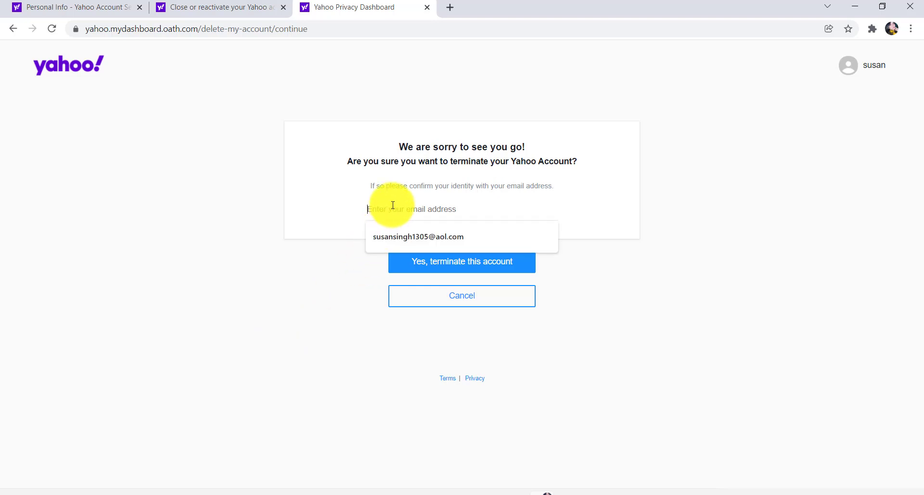
{"action": "left_click", "coordinate": [418, 236]}
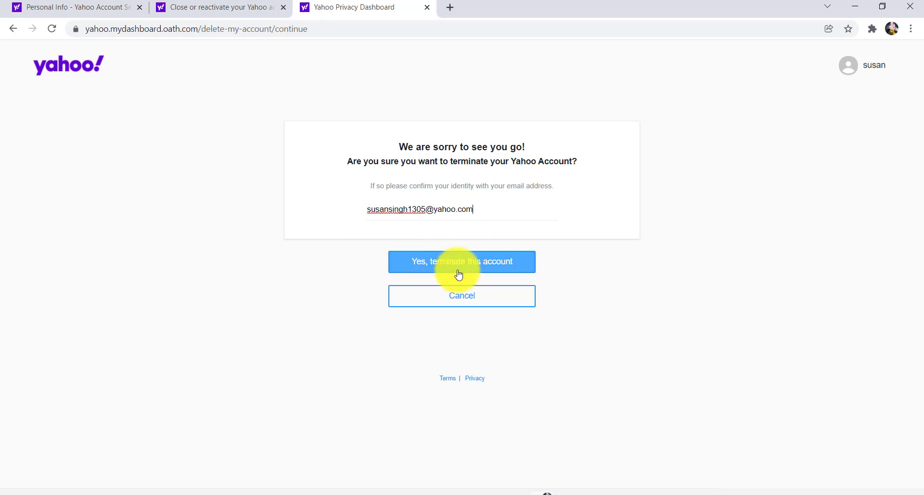
{"action": "left_click", "coordinate": [461, 262]}
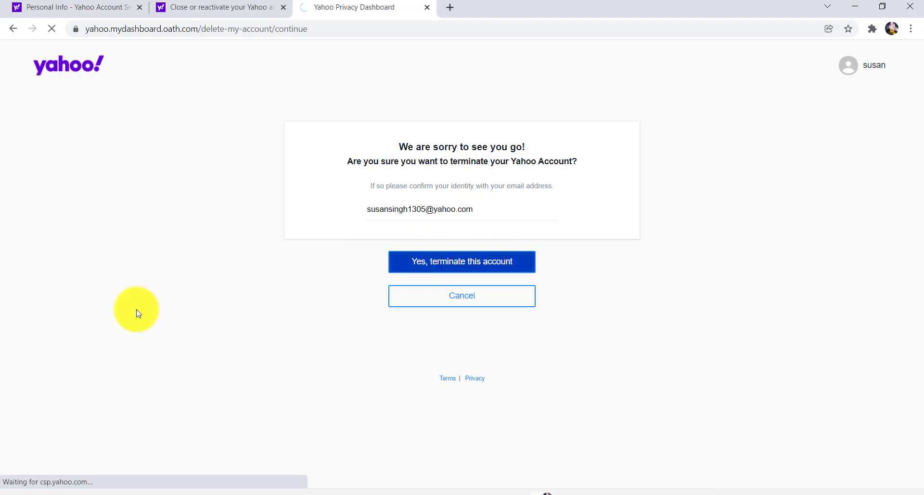
{"action": "left_click", "coordinate": [461, 261]}
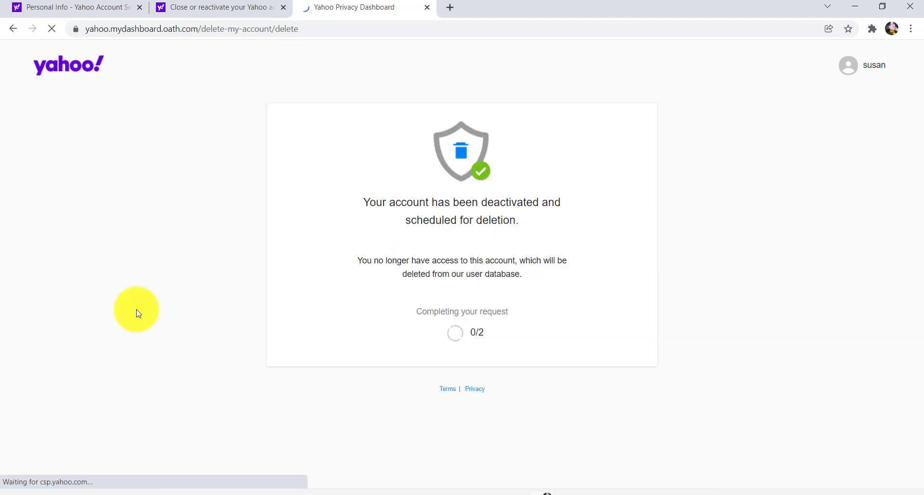